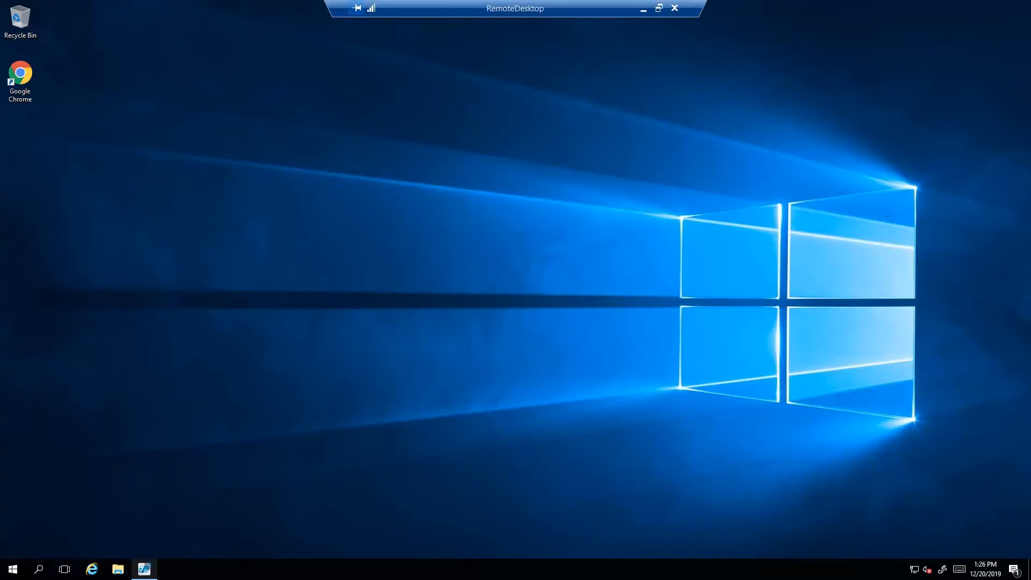
# Launch RightFax Enterprise Fax Manager, view the fax server's Services, and open server configuration
pyautogui.click(144, 569)
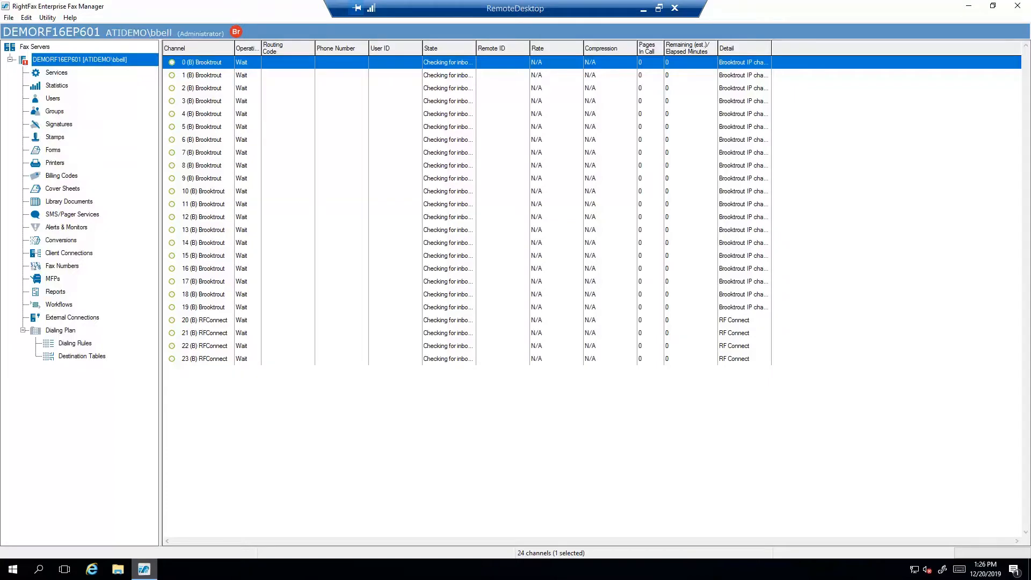
pyautogui.click(56, 72)
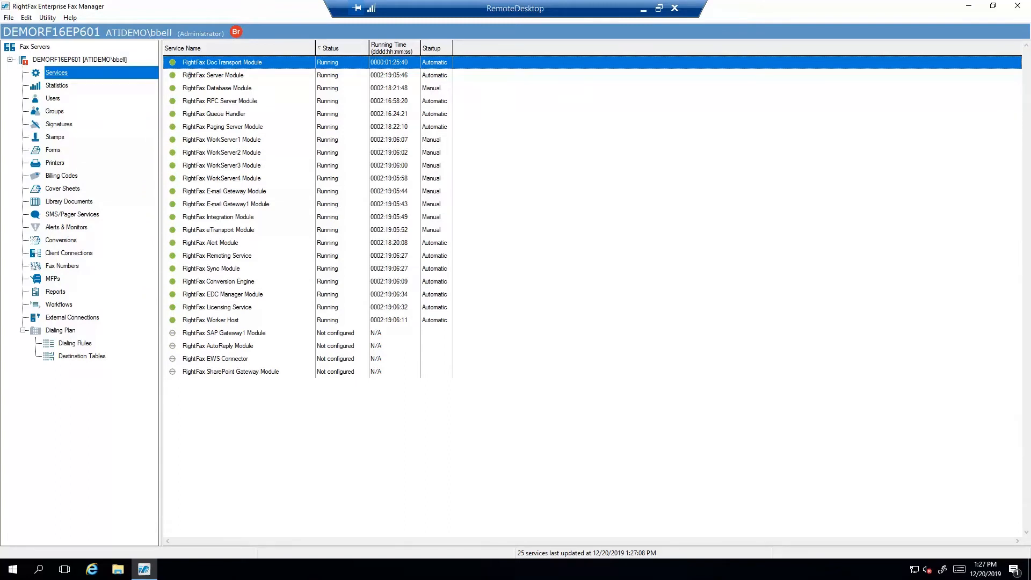
pyautogui.click(212, 75)
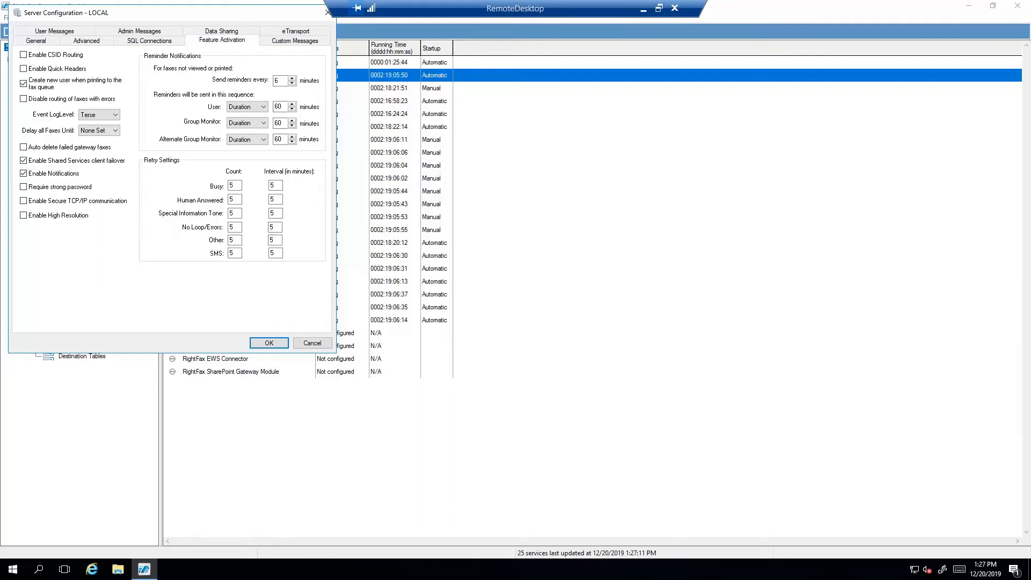
# Go to the Feature Activation tab and launch the Product Licensing Utility
pyautogui.click(220, 40)
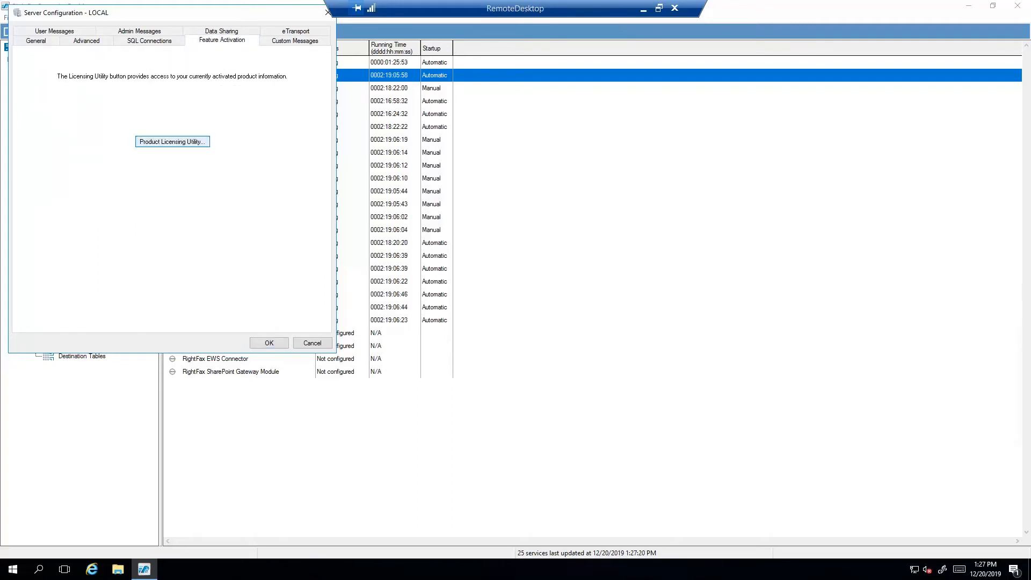
pyautogui.click(172, 141)
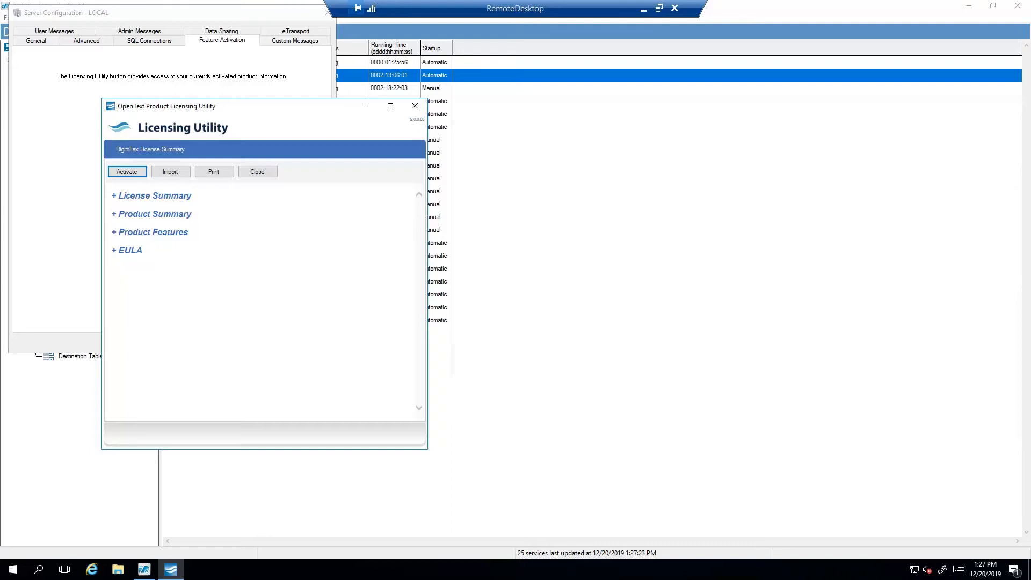
# Expand Product Summary to show the RightFax 11.0 production license with no expiration
pyautogui.click(154, 214)
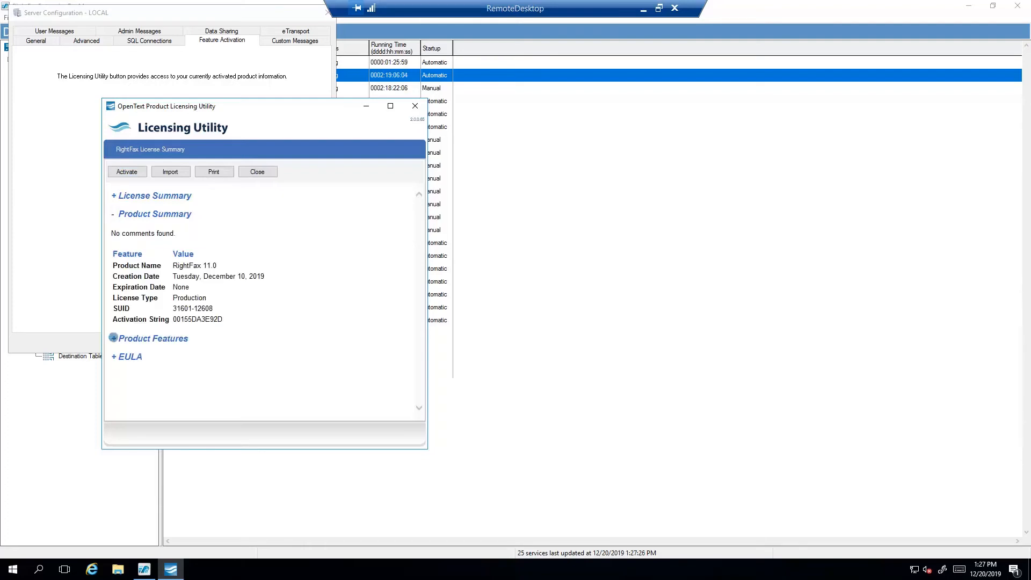